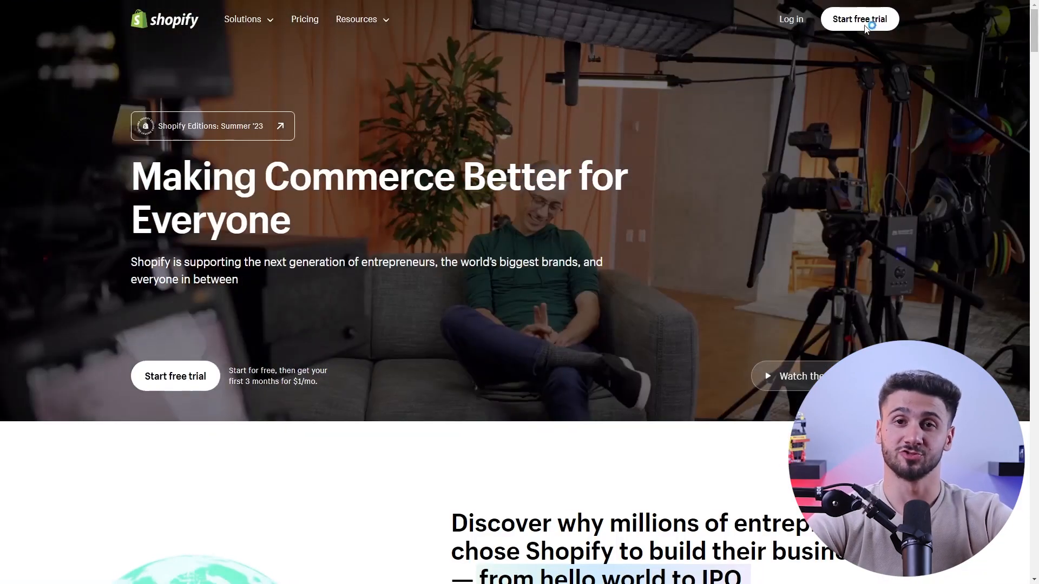
Start the free trial, answer "I'm just starting" and continue to the where-to-sell question
left_click(859, 18)
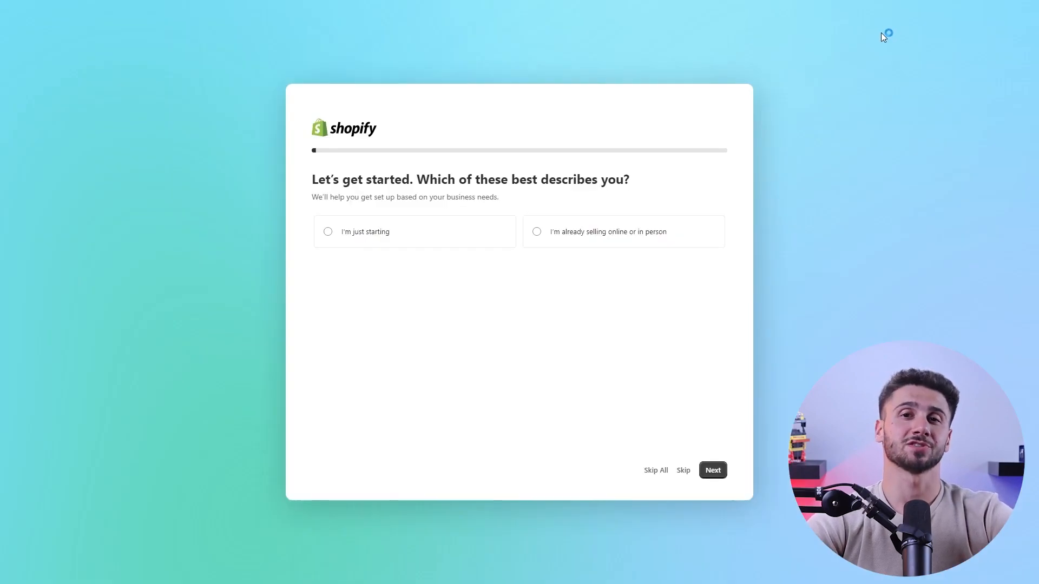
left_click(328, 231)
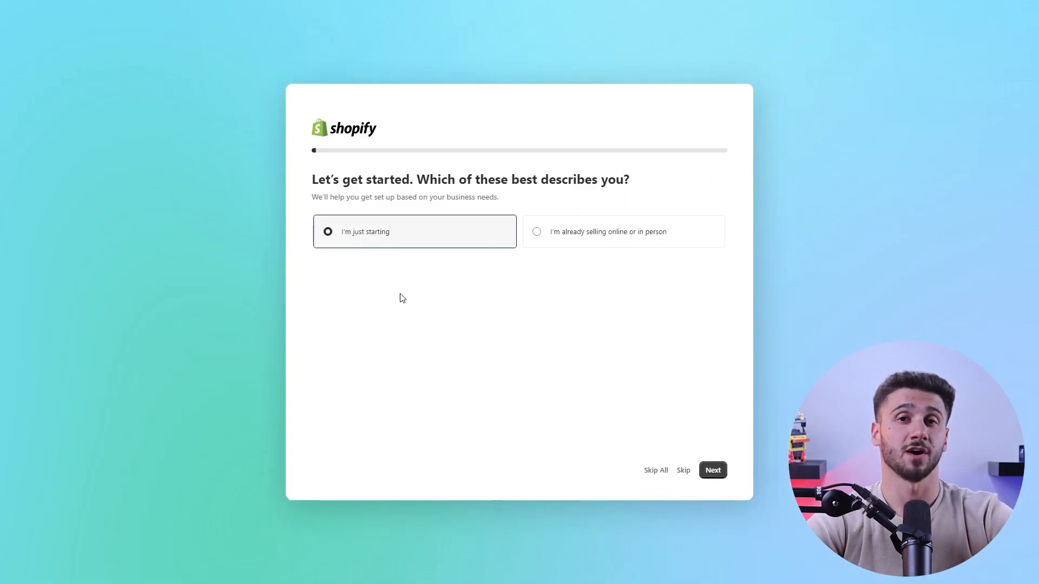
left_click(712, 470)
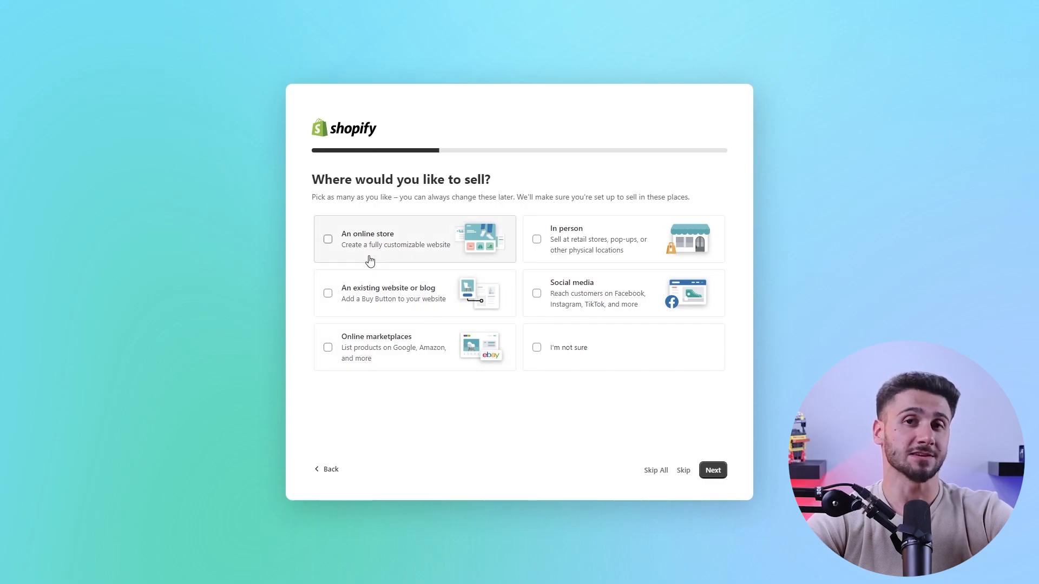